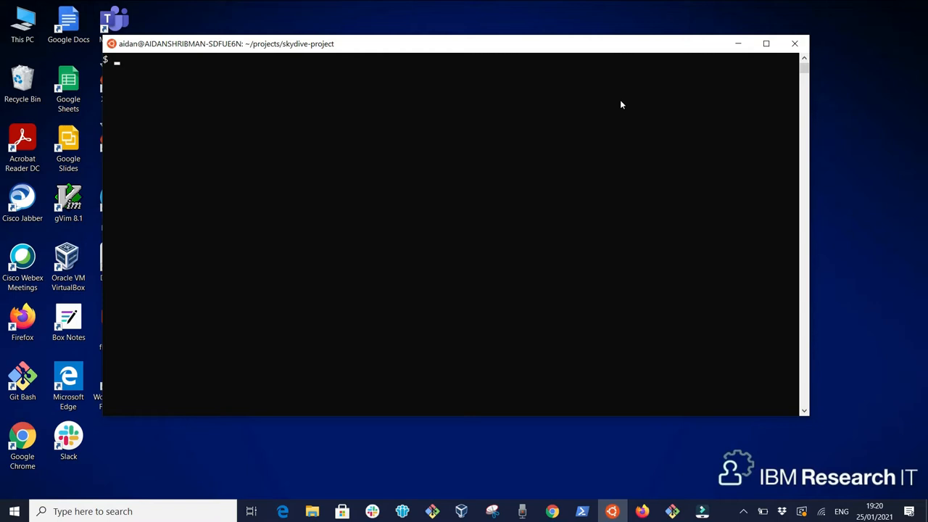
# - Create a local Kubernetes cluster with 'kind create cluster'
pyautogui.write('kind creat')
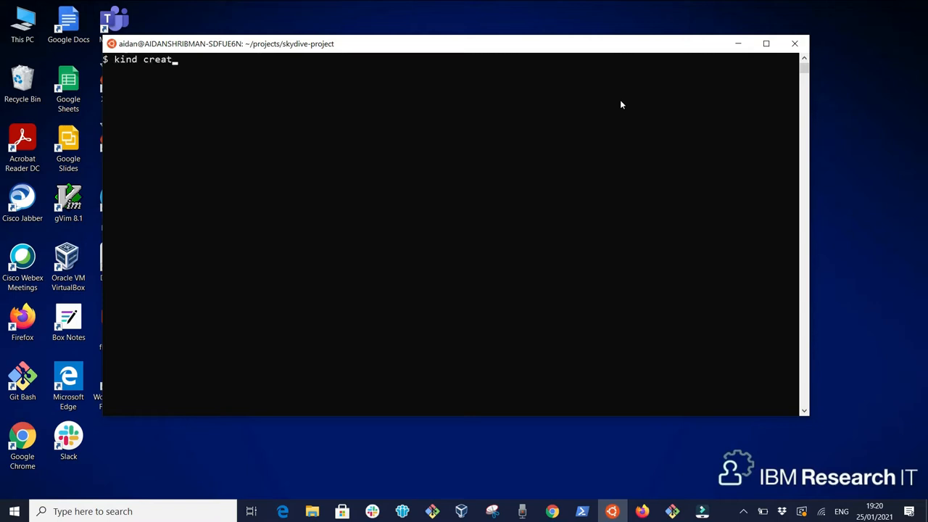
pyautogui.write('e cluster')
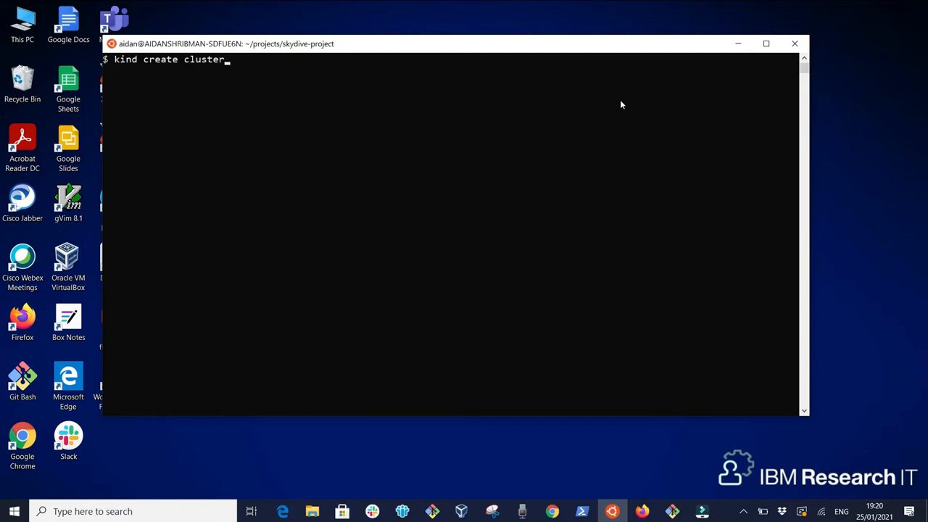
pyautogui.press('Return')
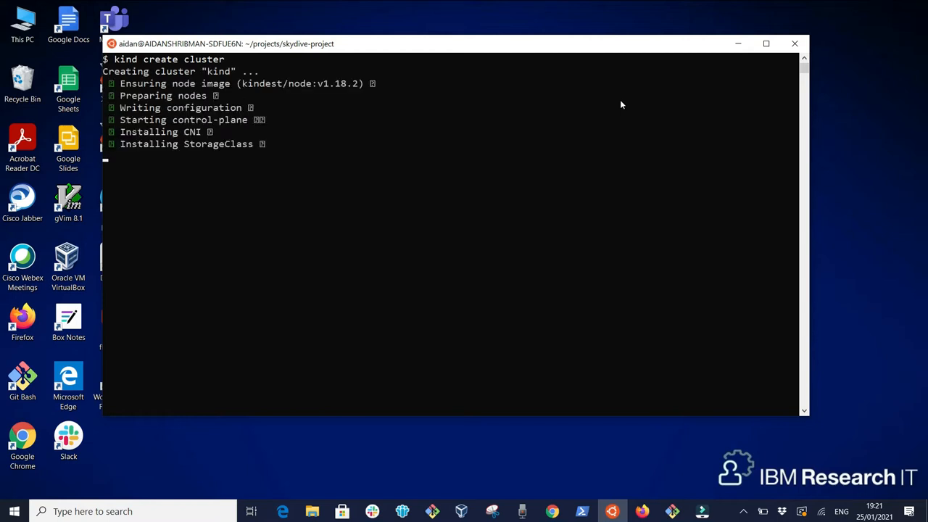
# - Confirm the cluster is running with 'kubectl cluster-info' and list its nodes with 'kubectl get nodes'
pyautogui.write('kubectl cluster-i')
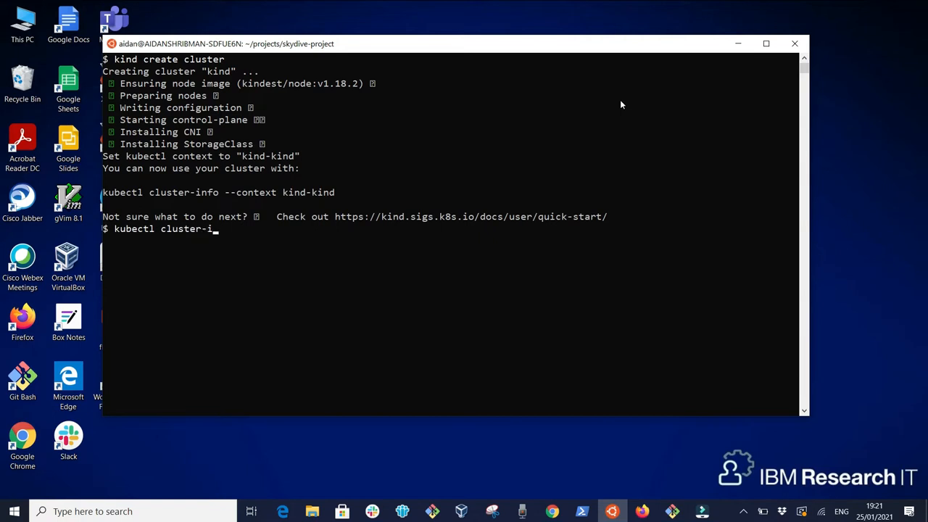
pyautogui.press('Return')
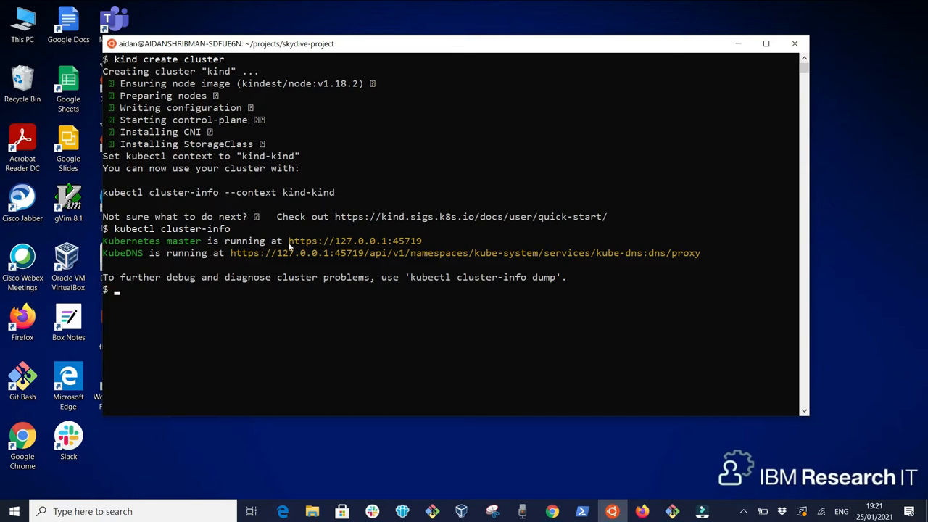
pyautogui.write('kubectl get nodes')
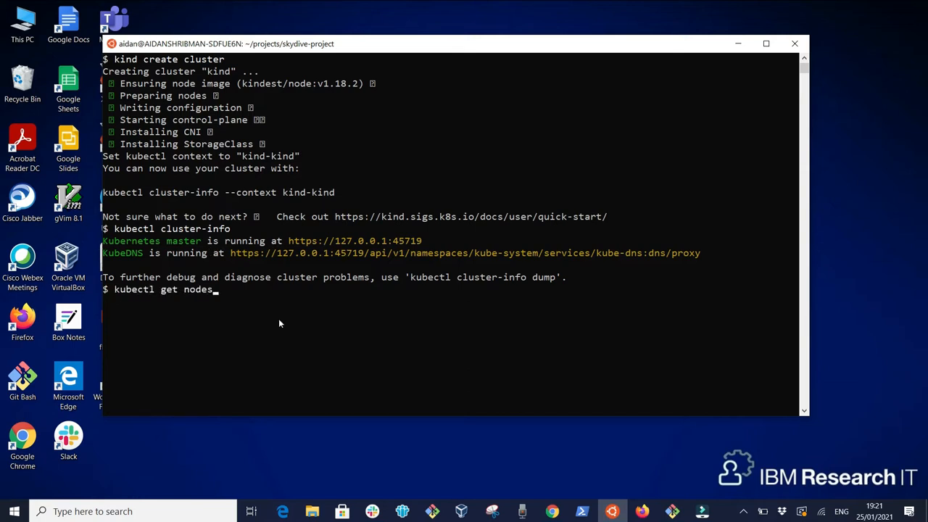
pyautogui.press('Return')
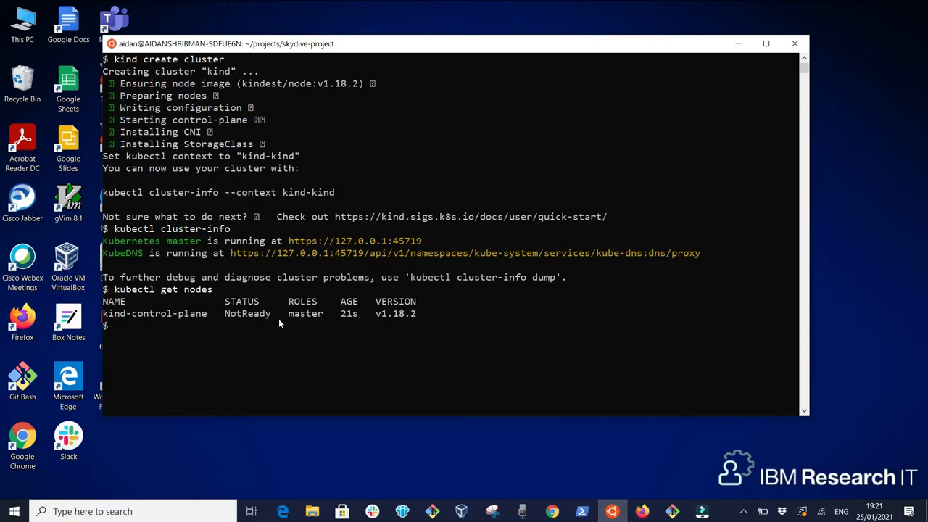
pyautogui.write('helm plugin install https://github.com/aslafy')
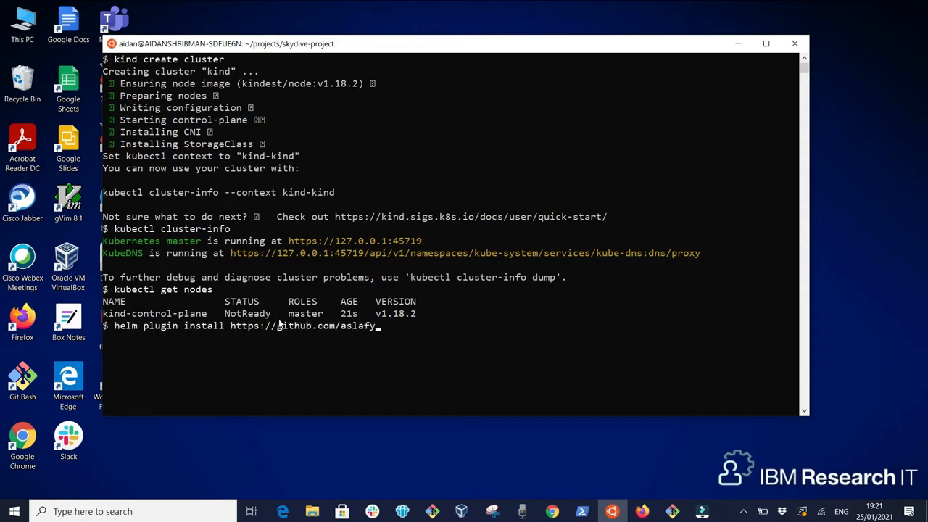
# - Install helm-git 0.10.0 and add the skydive chart repo from github.com/hunchback/skydive
pyautogui.write('-z/helm-git --version 0.10.0')
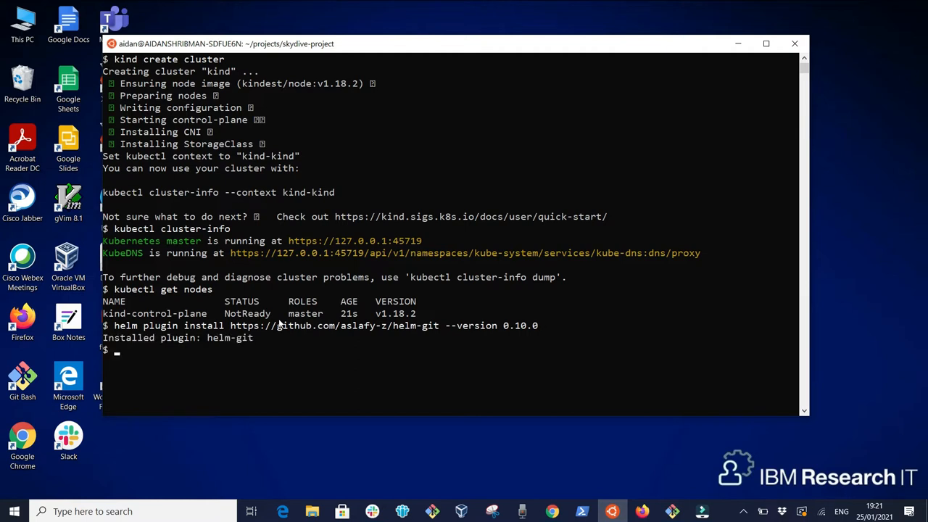
pyautogui.write('helm repo add skydive git+htt')
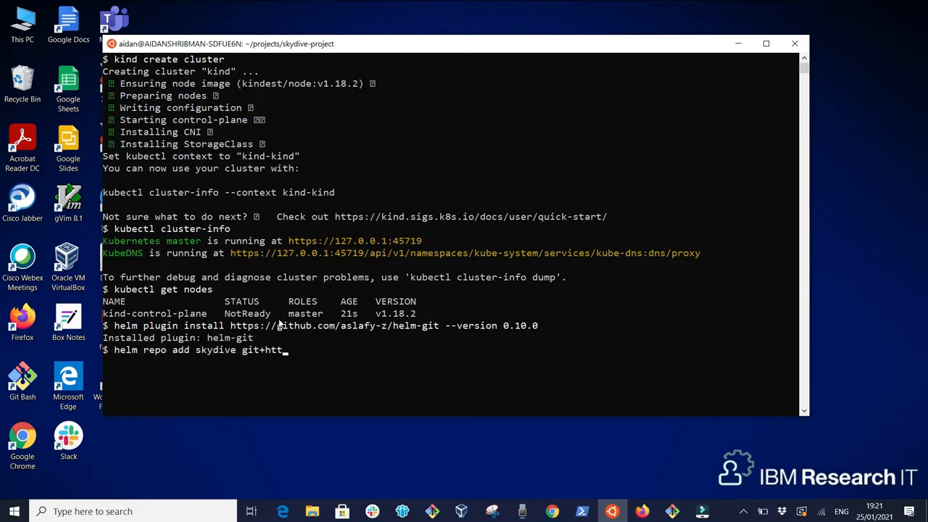
pyautogui.write('ps://github.com/hunchback/skydive@charts?ref=charts-split')
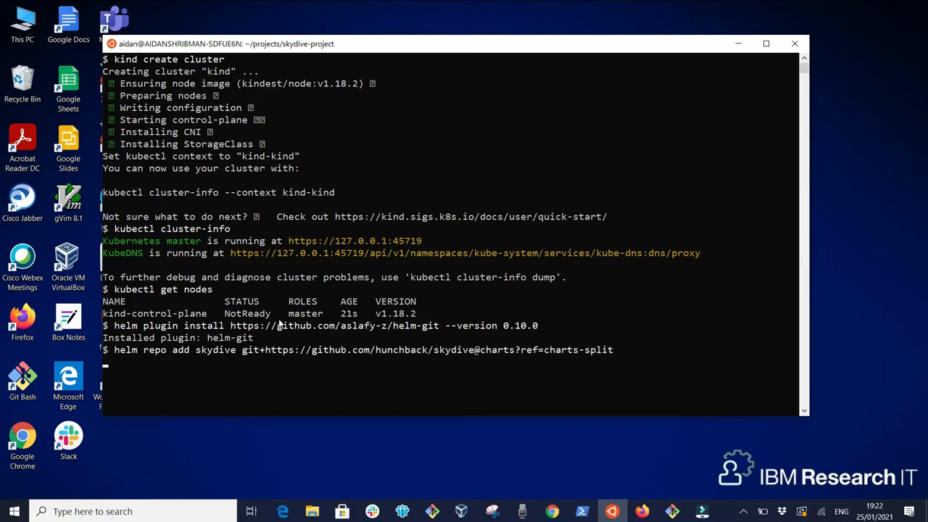
pyautogui.press('Return')
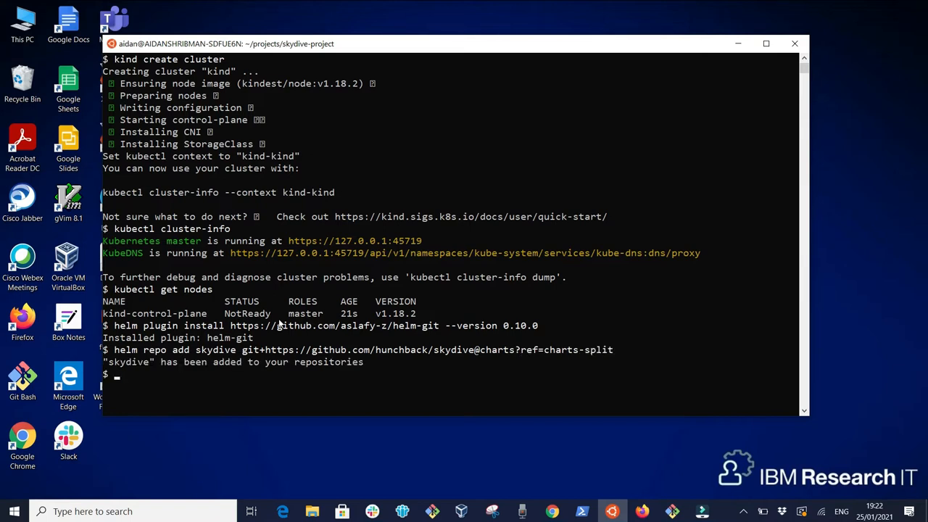
pyautogui.write('helm repo update')
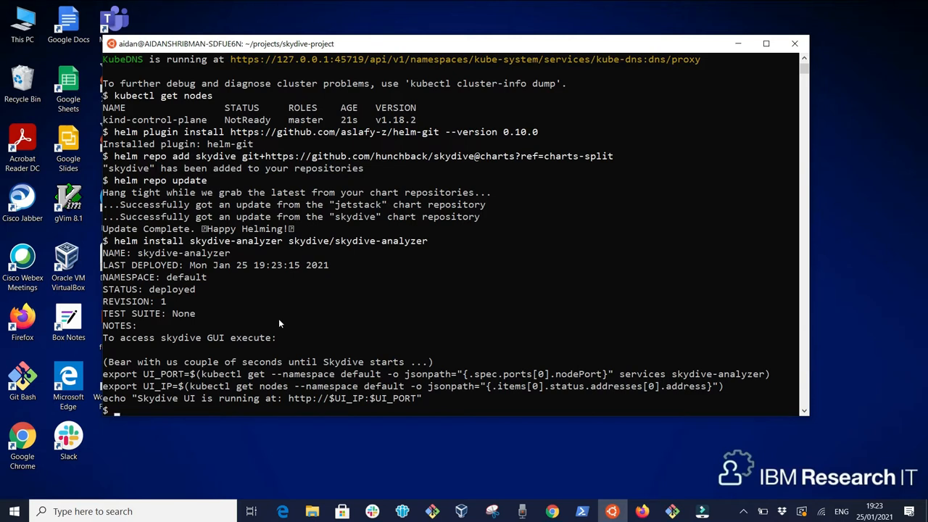
# - List all resources labelled app=skydive-analyzer with kubectl
pyautogui.write('kubectl get all -l app=')
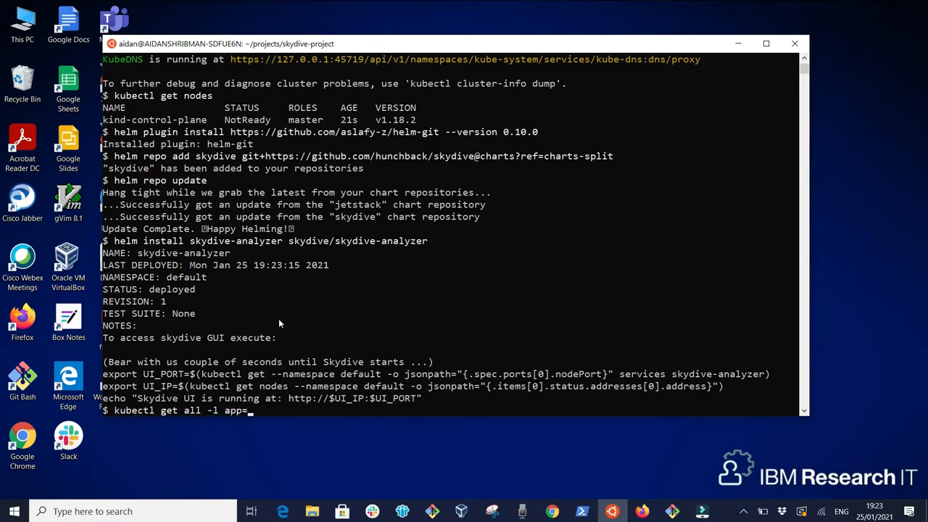
pyautogui.press('Return')
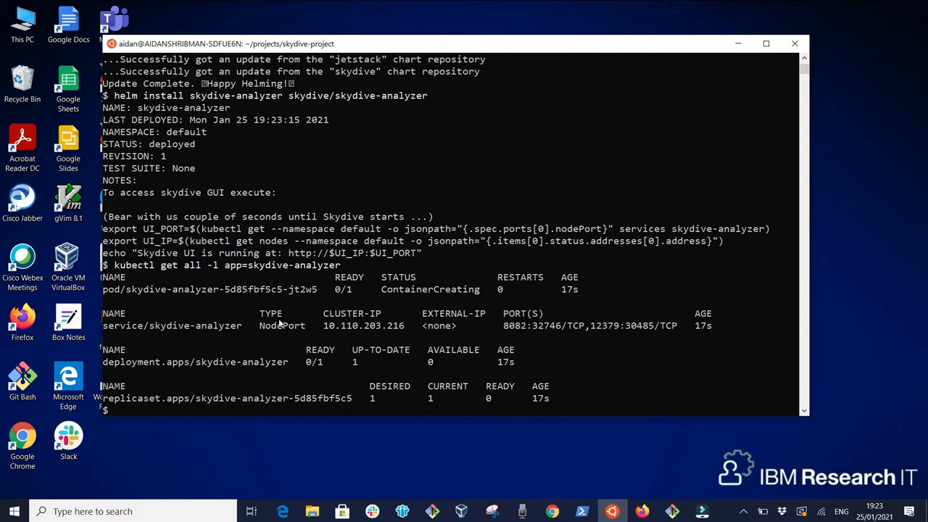
pyautogui.moveTo(281, 305)
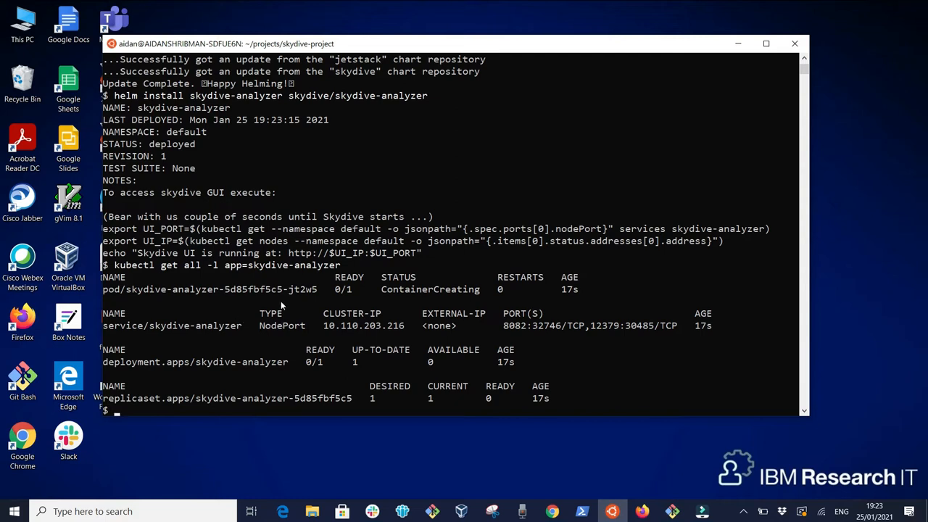
pyautogui.moveTo(511, 351)
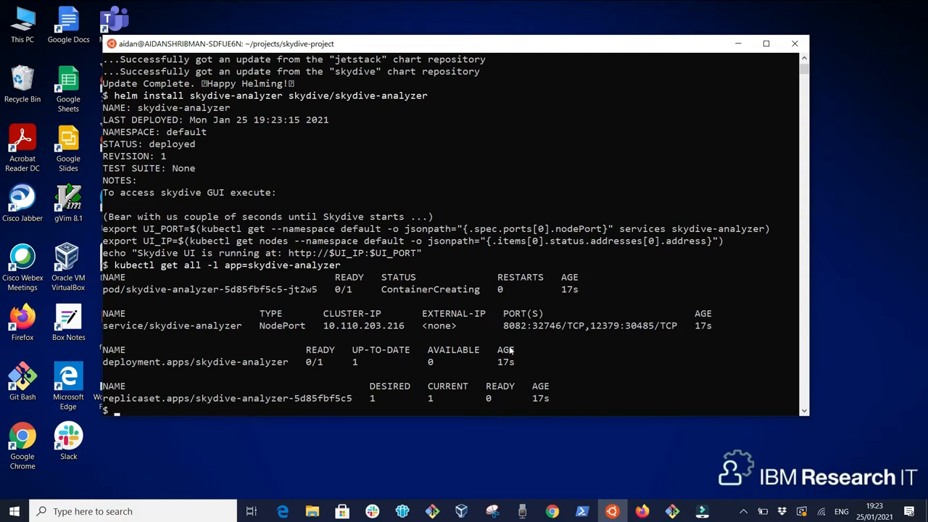
pyautogui.moveTo(123, 304)
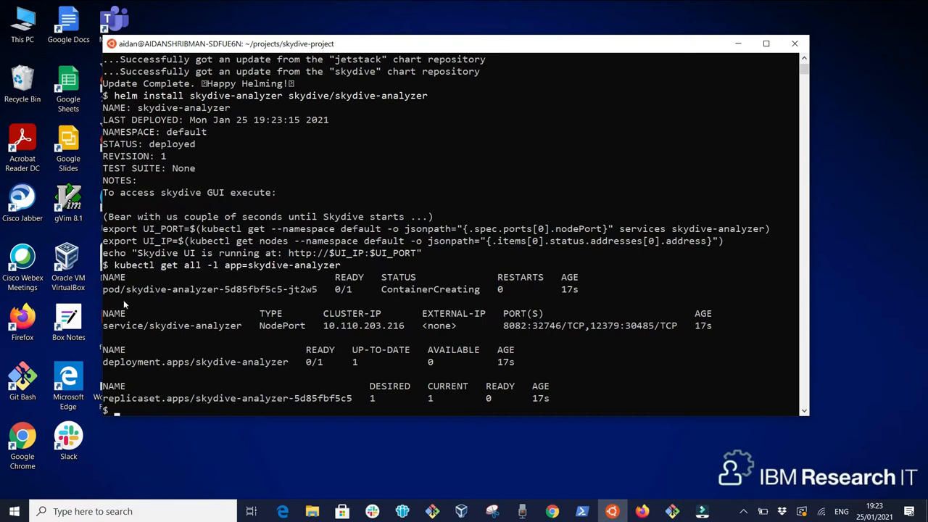
pyautogui.moveTo(199, 342)
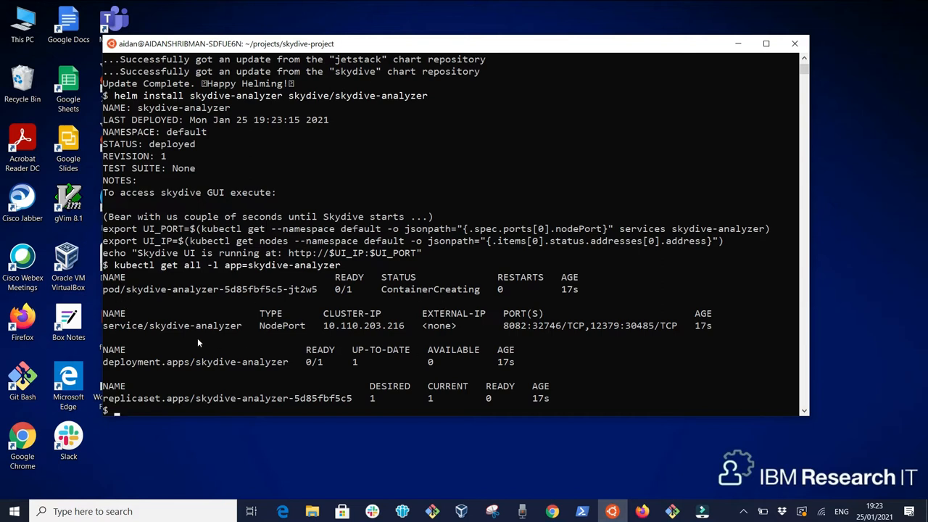
pyautogui.moveTo(234, 391)
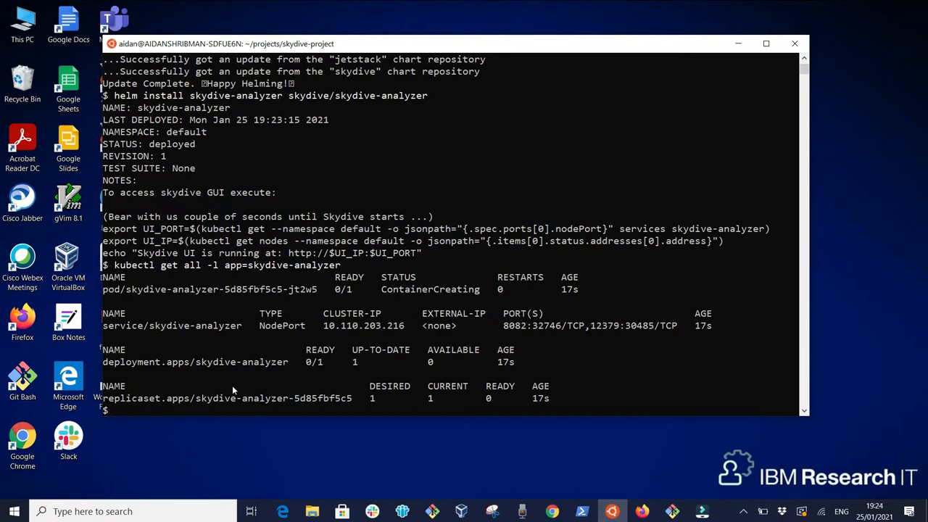
# - Deploy skydive-agent from the skydive/skydive-agent chart with helm
pyautogui.write('helm install skydive-agent skydive/s')
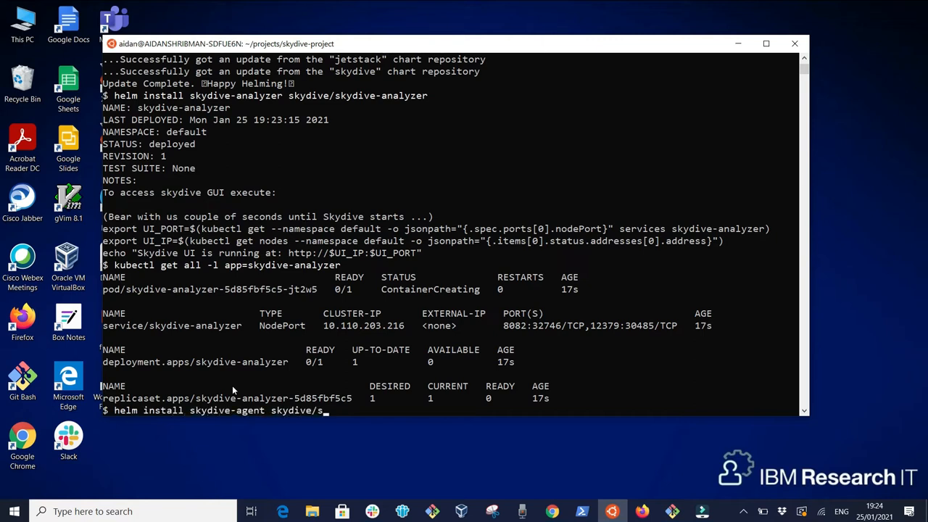
pyautogui.write('kydive-agent')
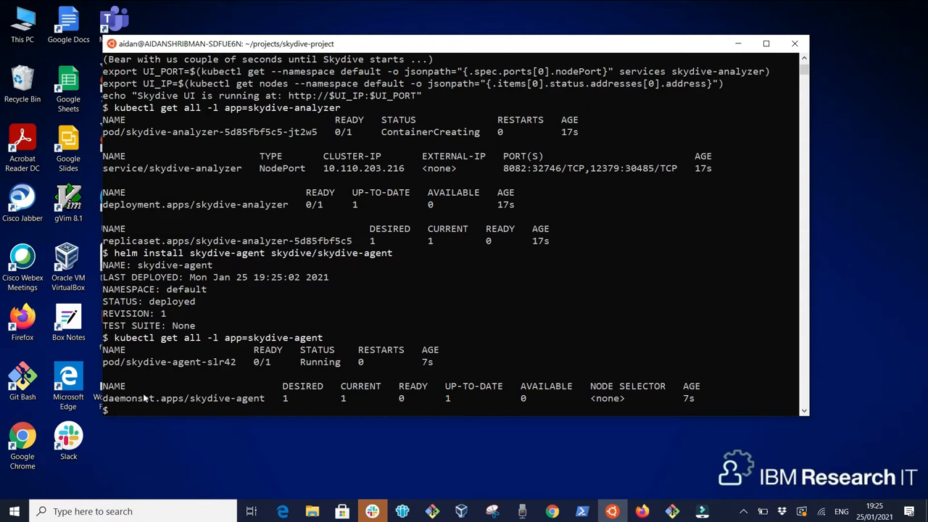
# - Forward local port 8082 to service/skydive-analyzer on 8082
pyautogui.write('kubectl port-forward service/skydive-a')
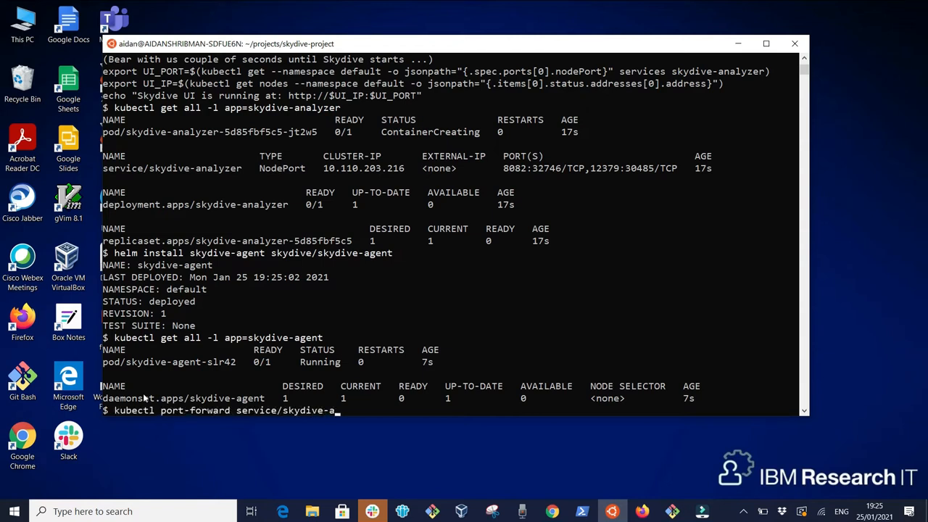
pyautogui.write('nalyzer 8082:8082')
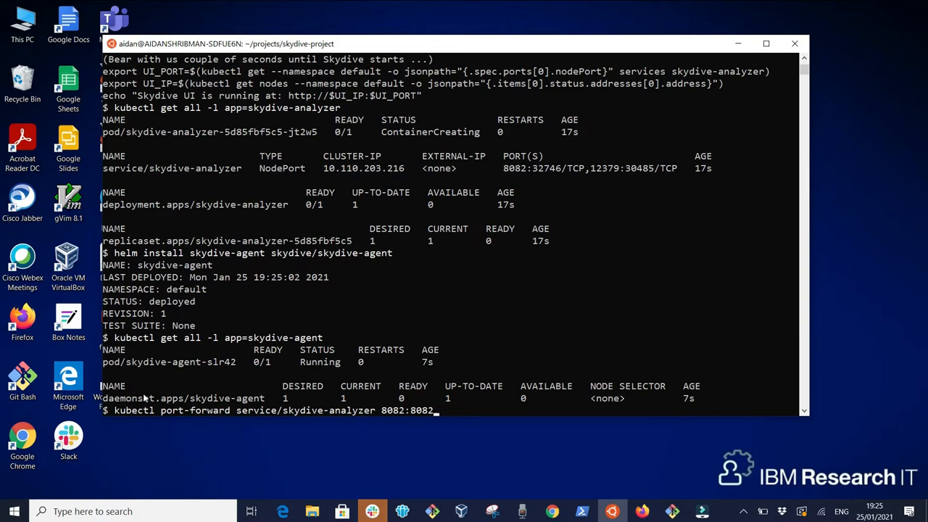
pyautogui.press('Return')
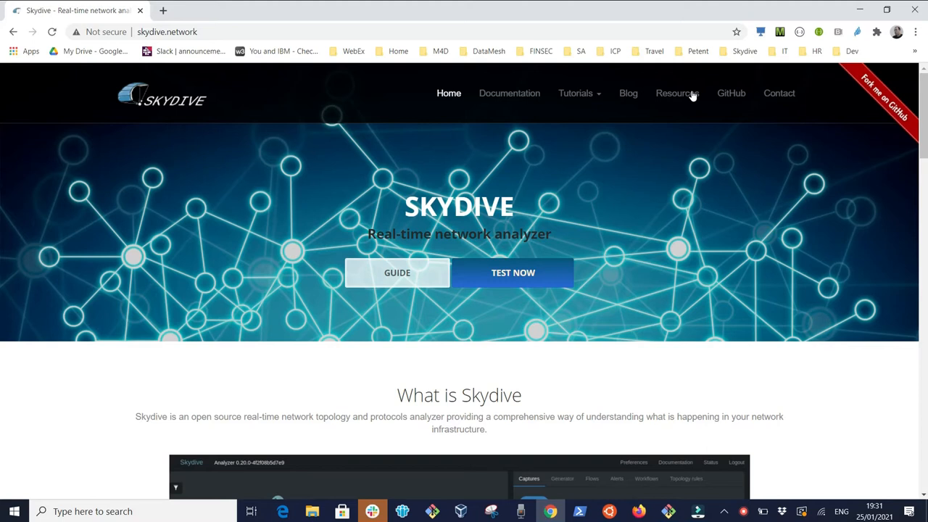
pyautogui.moveTo(165, 10)
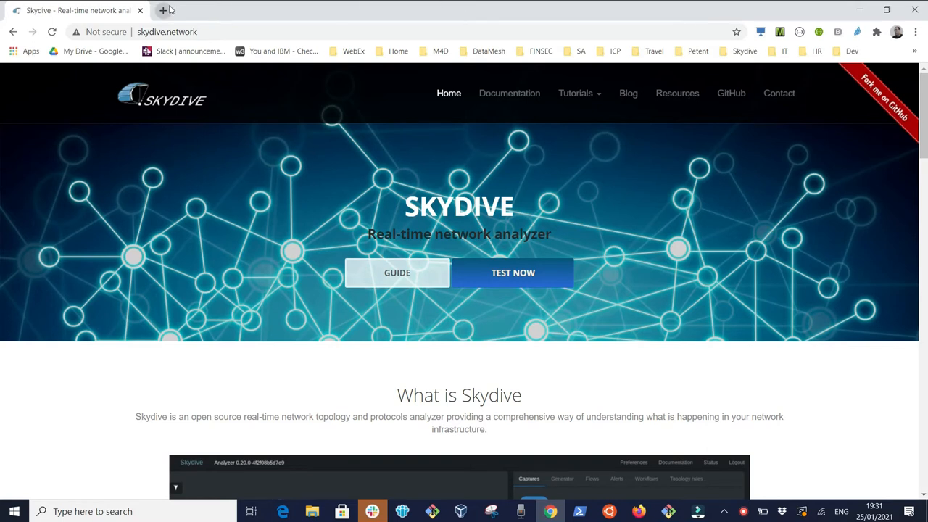
# - Open the Skydive Dashboard at localhost:8082 in a new Chrome tab
pyautogui.click(163, 11)
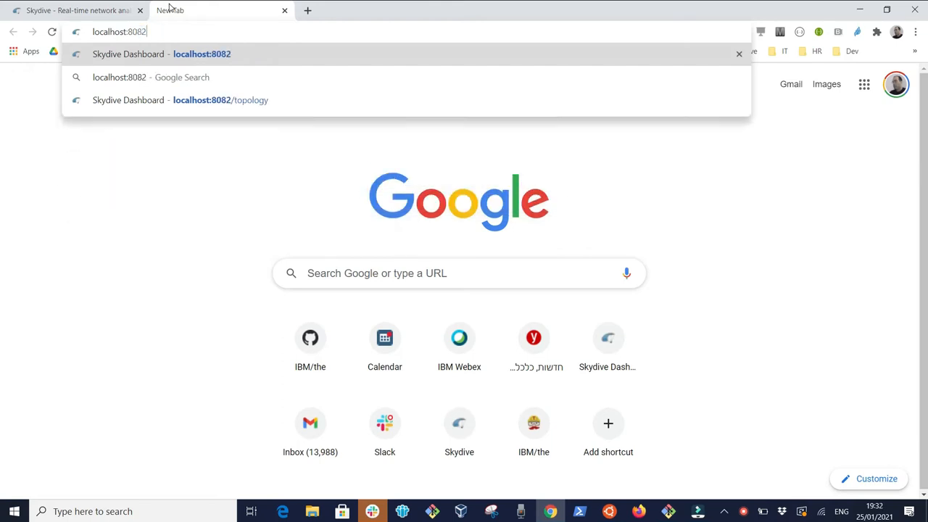
pyautogui.click(201, 100)
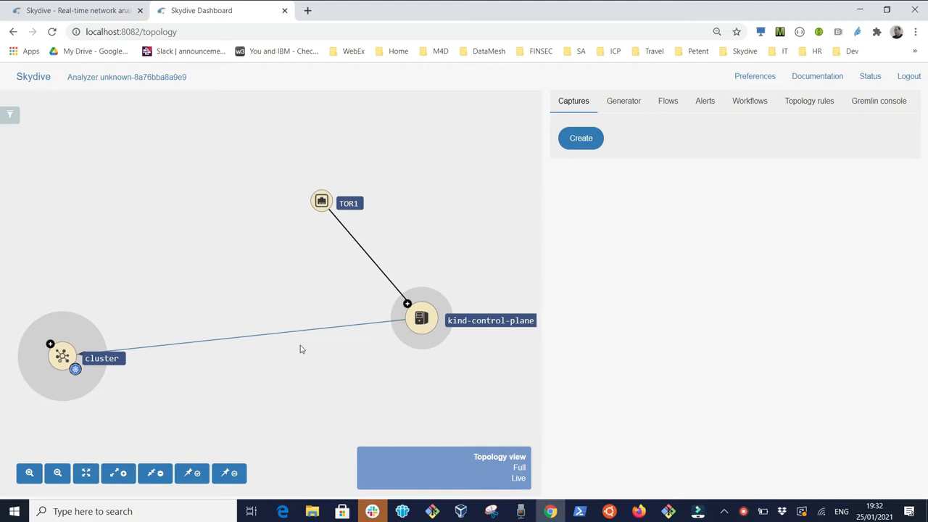
pyautogui.moveTo(79, 332)
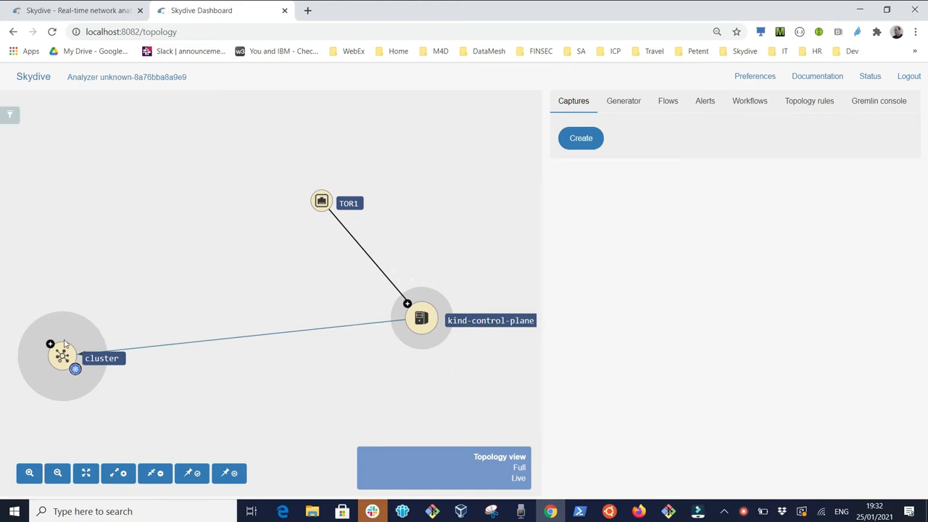
pyautogui.moveTo(407, 323)
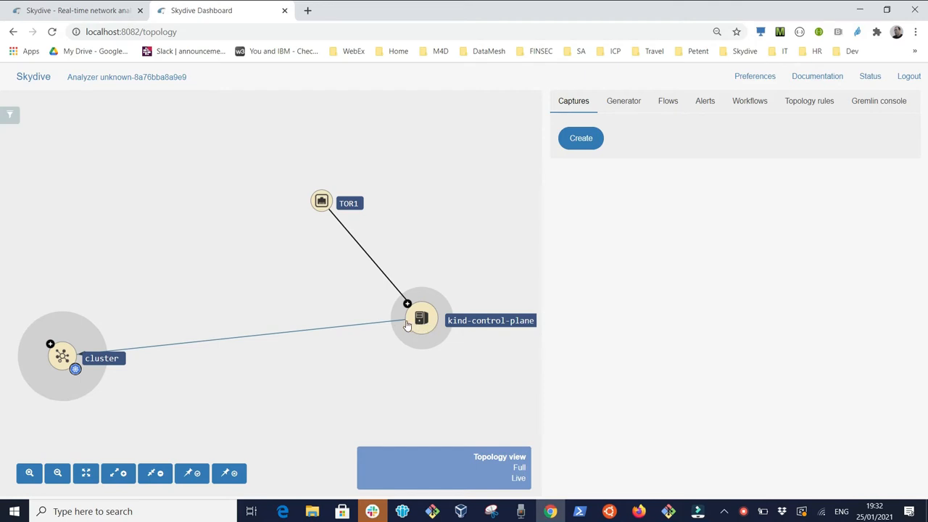
pyautogui.click(11, 115)
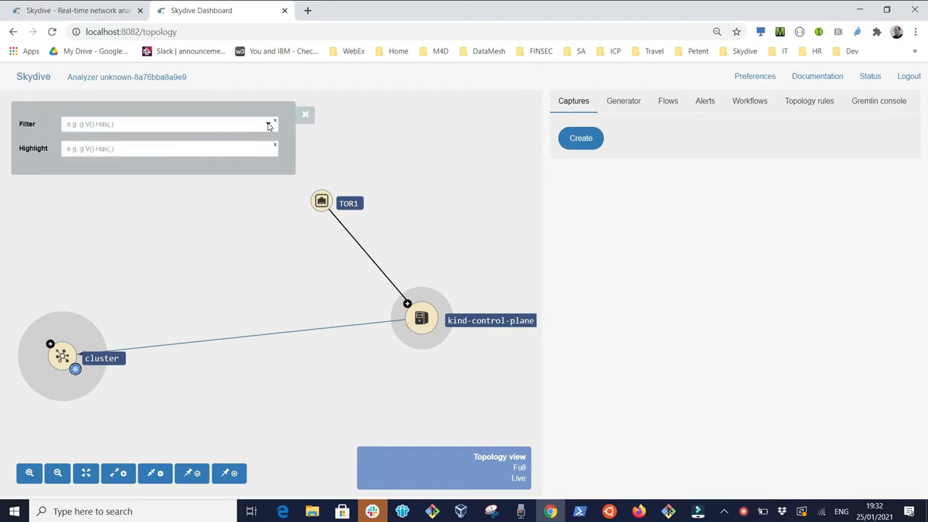
# - Apply Gremlin filter G.V().Has('Manager', Without('k8s','istio')), expand and fit the graph, hide the filter panel
pyautogui.write("G.V().Has('Manager', Without('k8s', 'istio'))")
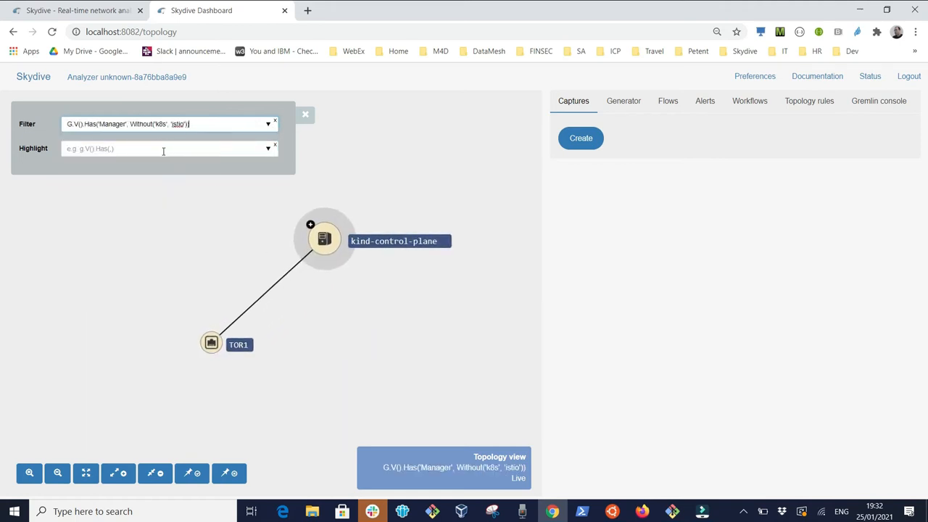
pyautogui.click(118, 472)
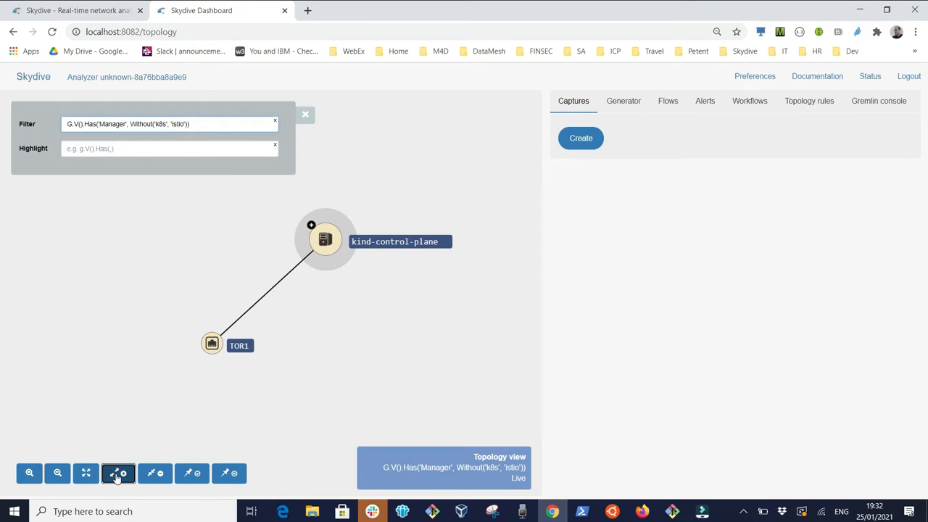
pyautogui.click(117, 472)
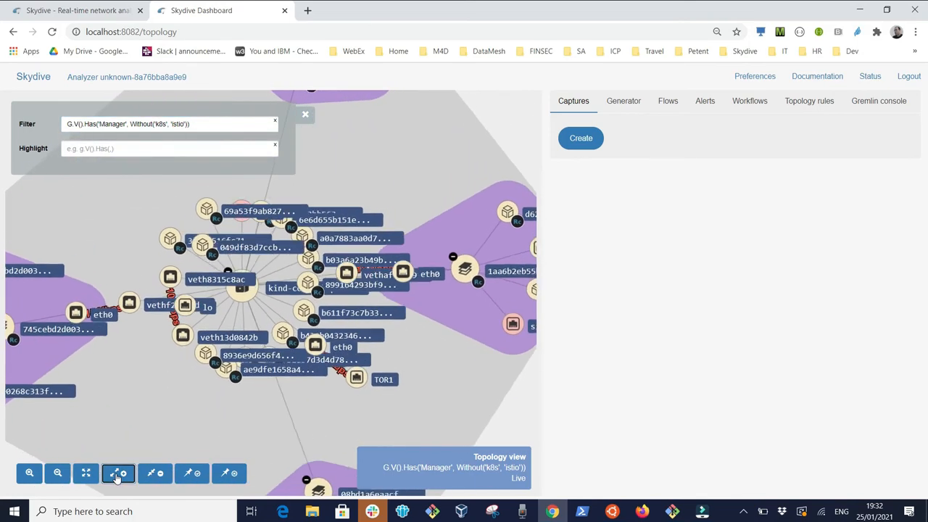
pyautogui.click(86, 473)
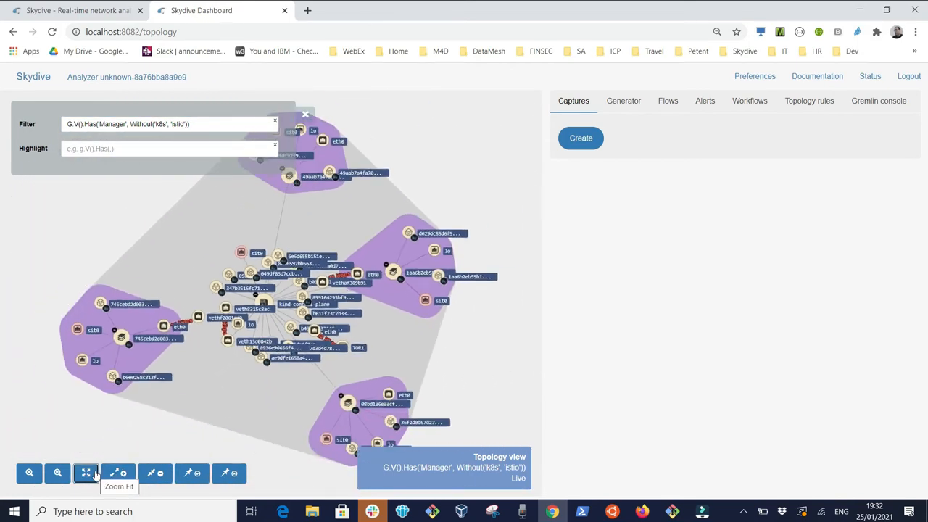
pyautogui.click(86, 474)
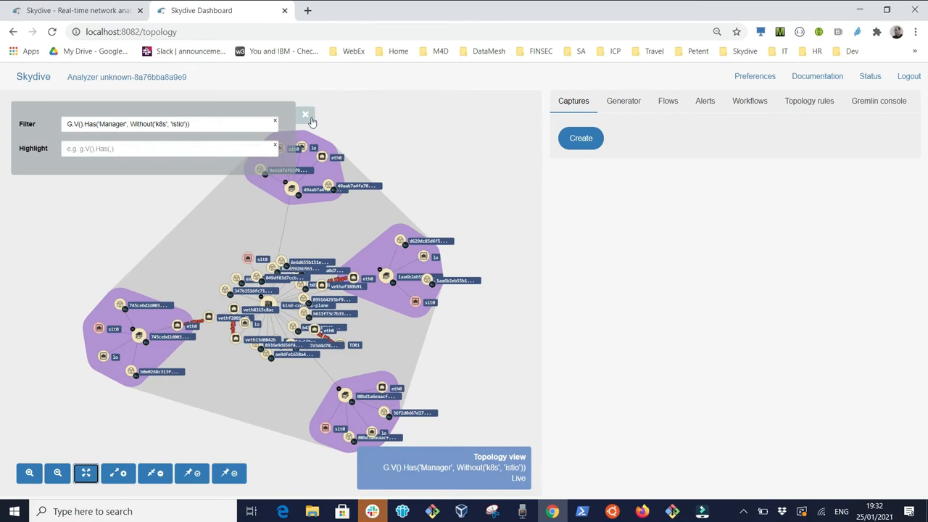
pyautogui.click(304, 115)
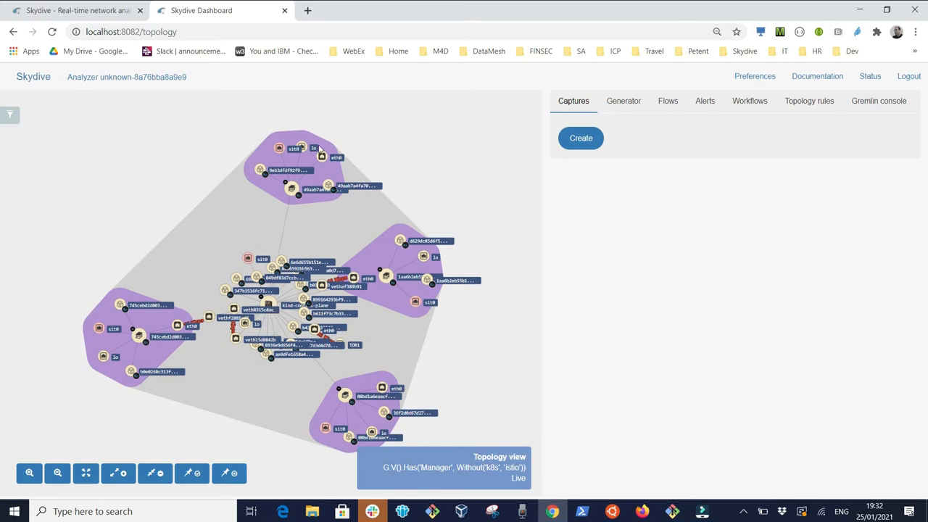
pyautogui.moveTo(294, 200)
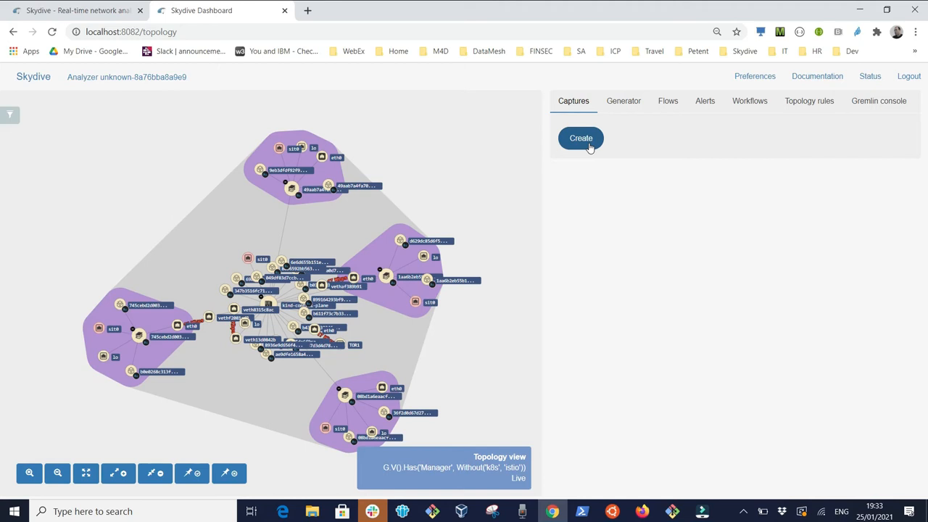
# - Create and start a packet capture named capture1 on the vethf2081ad2 interface
pyautogui.click(581, 138)
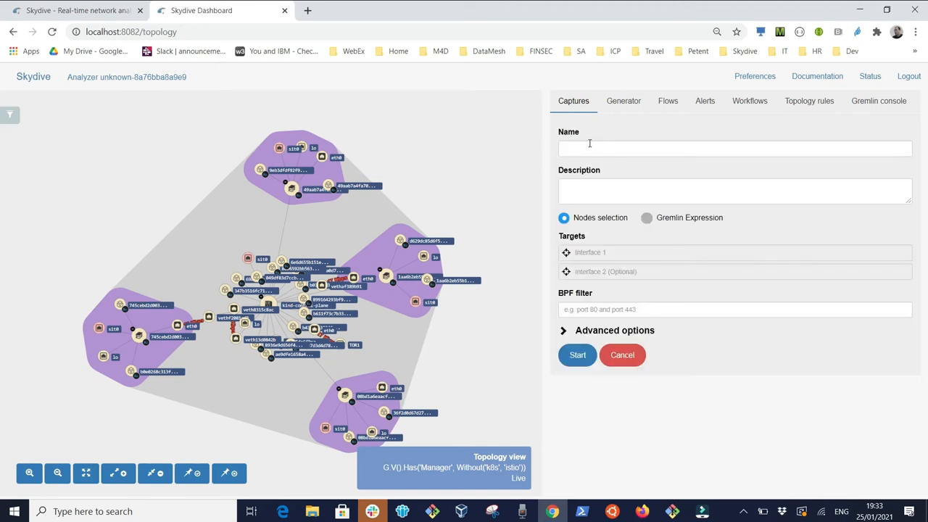
pyautogui.write('capture1')
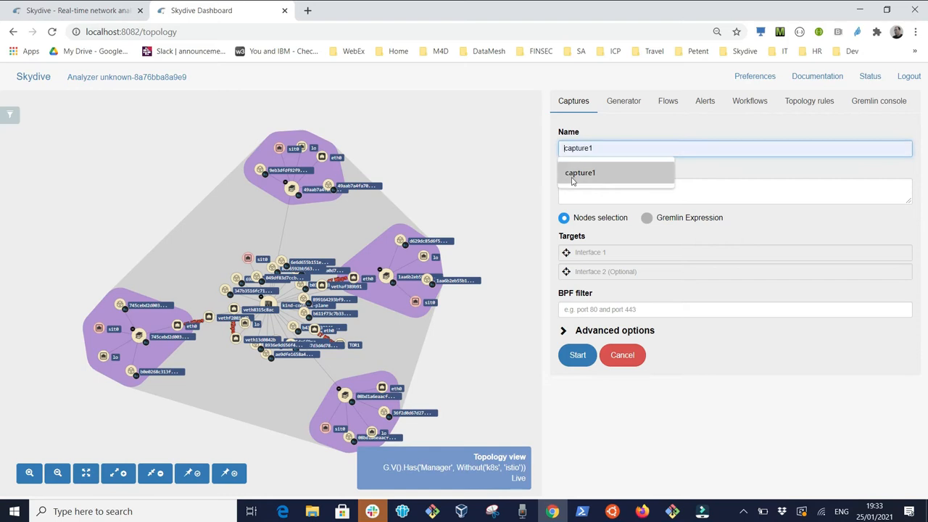
pyautogui.click(580, 173)
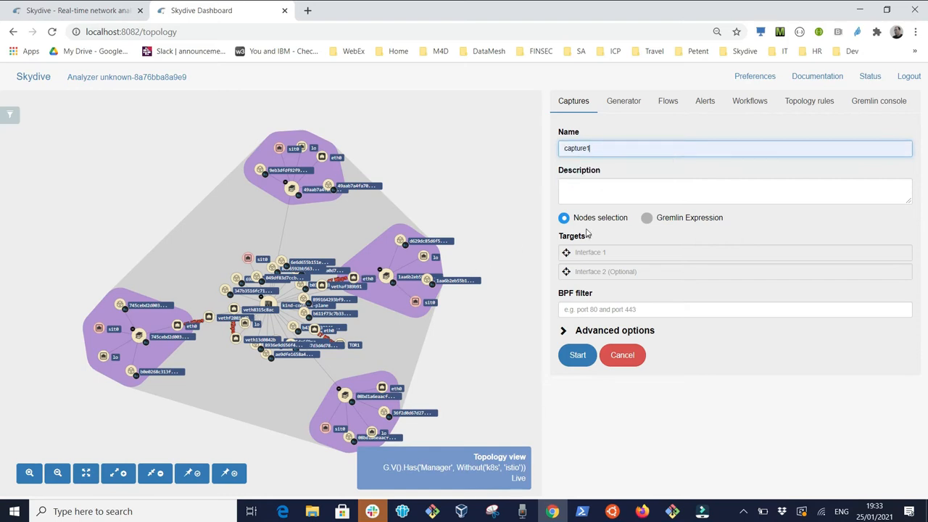
pyautogui.moveTo(424, 306)
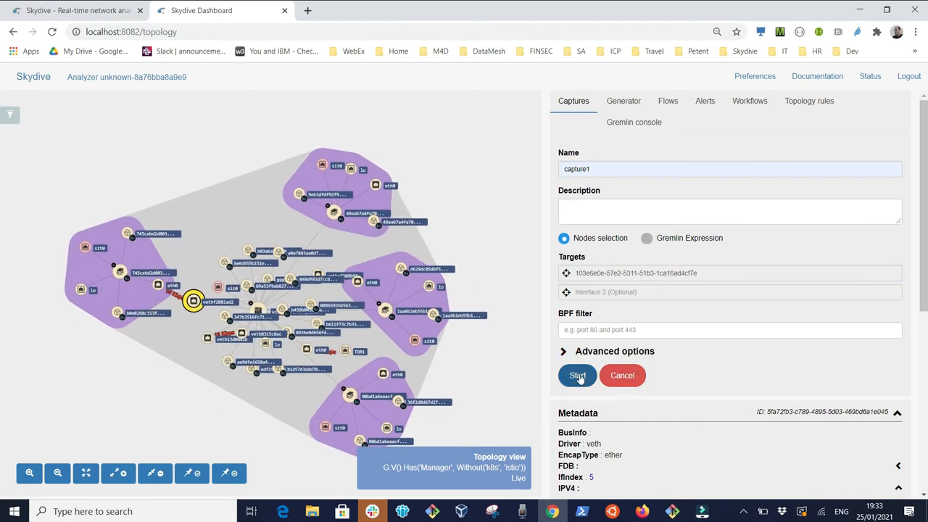
pyautogui.click(577, 375)
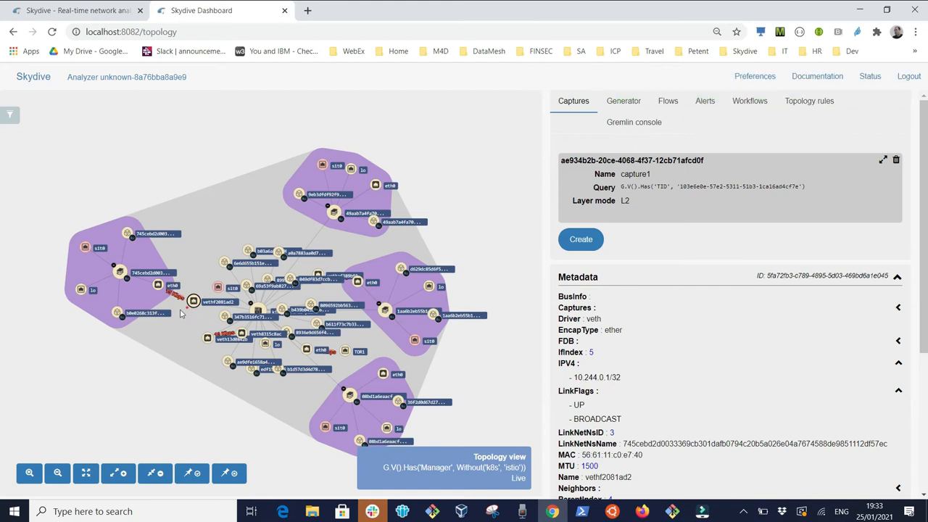
pyautogui.moveTo(185, 313)
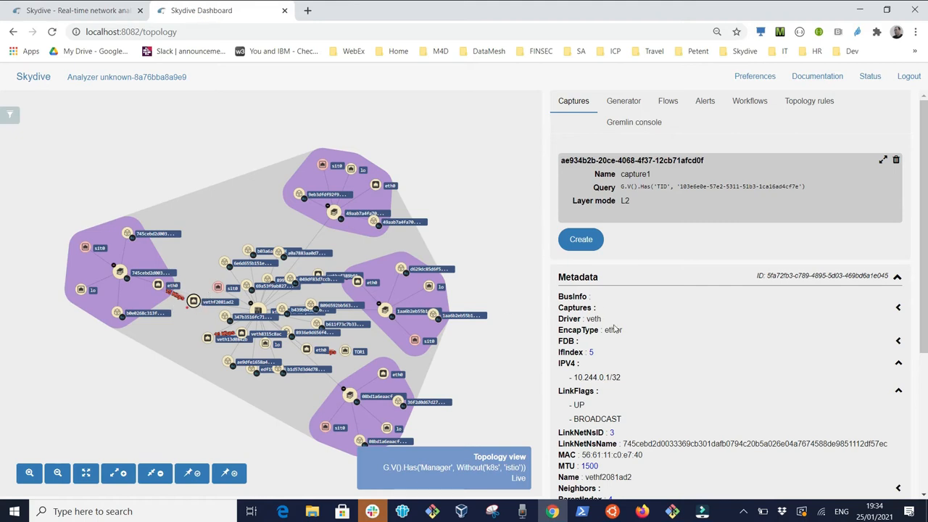
# - Expand the captured TCP flow between 10.244.0.4 and 10.96.0.1 in the Flows table
pyautogui.scroll(-3)
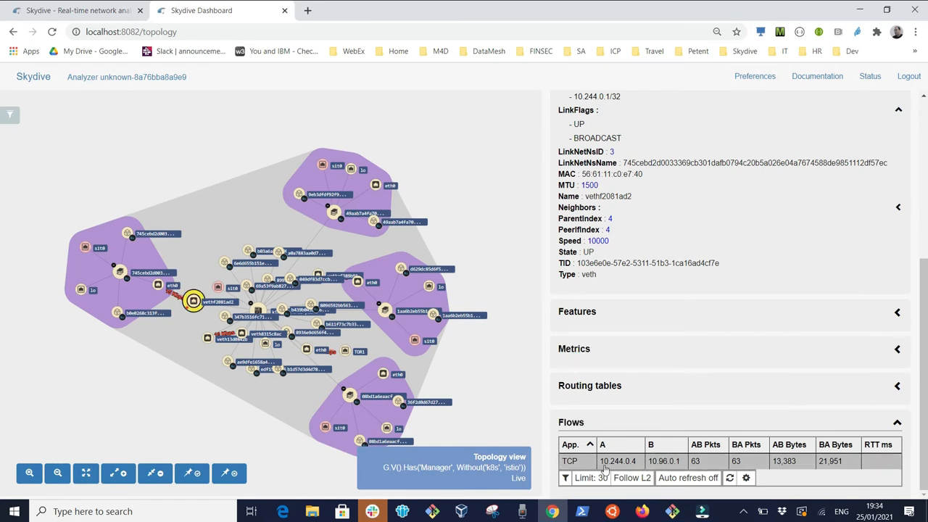
pyautogui.moveTo(581, 463)
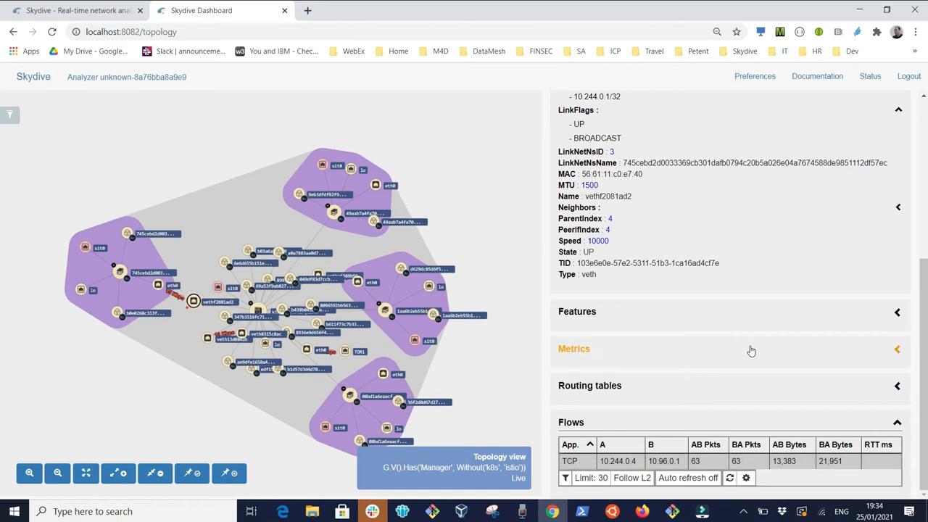
pyautogui.click(569, 461)
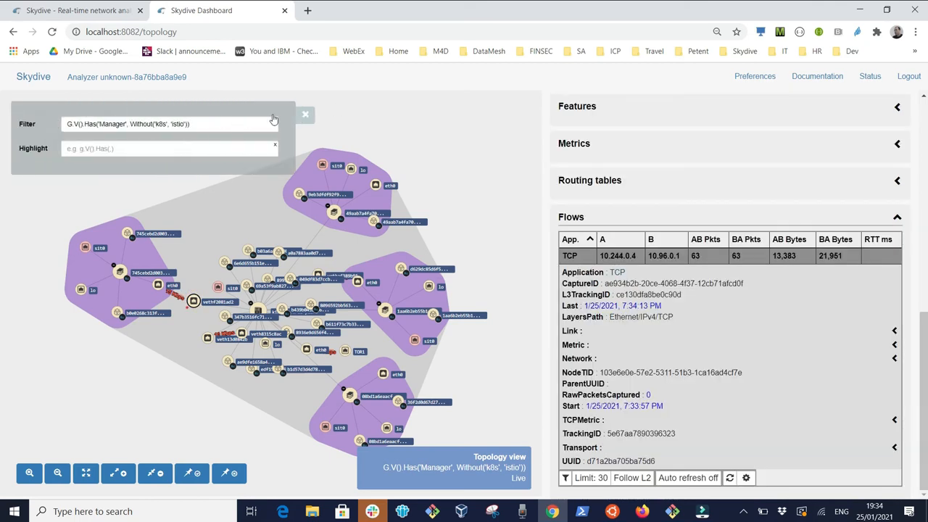
# - Replace the filter with the Manager within k8s/istio preset and expand the Kubernetes topology
pyautogui.click(275, 123)
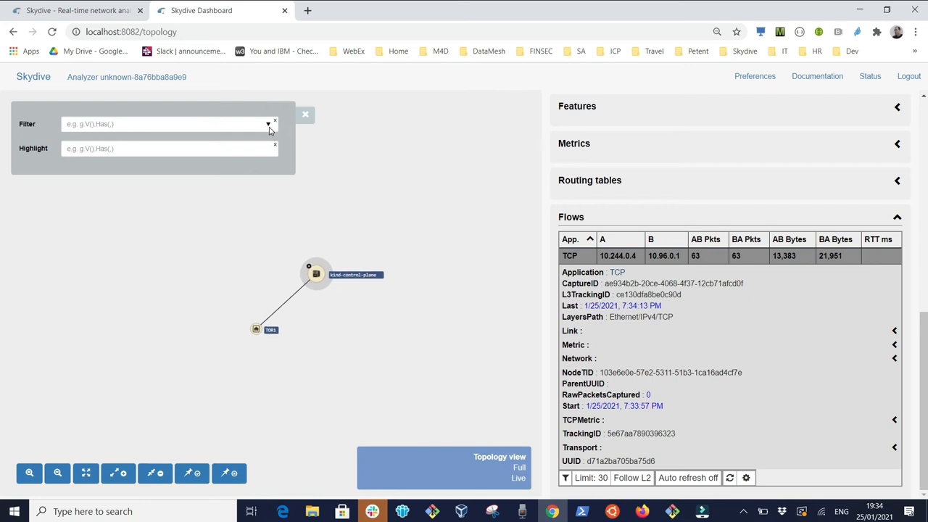
pyautogui.click(268, 123)
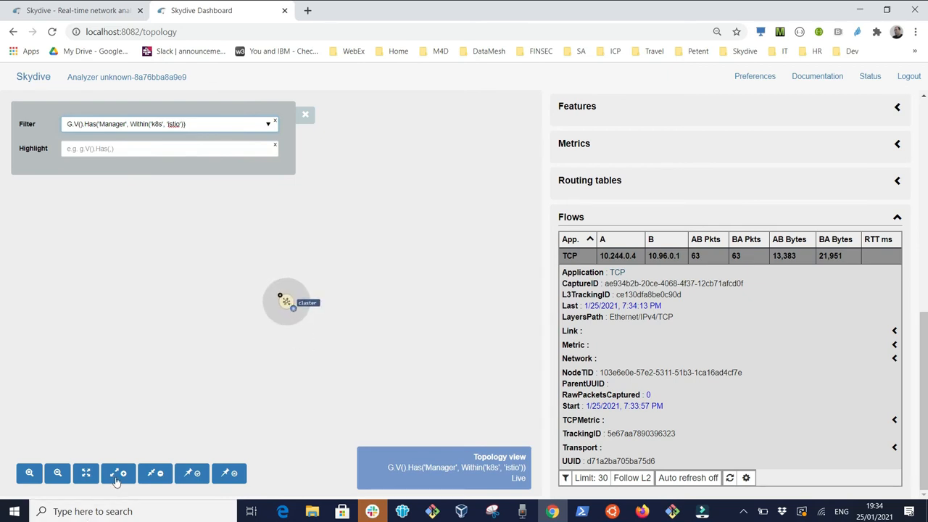
pyautogui.click(117, 473)
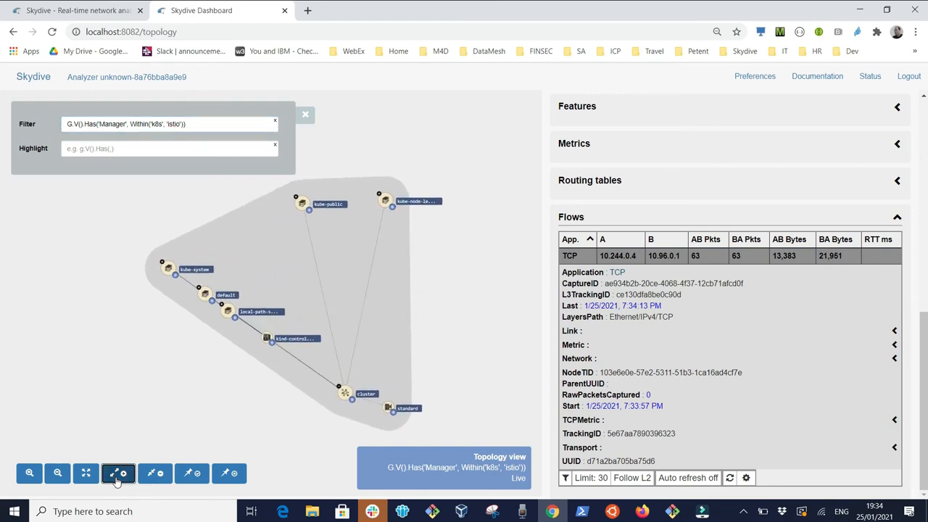
pyautogui.click(118, 472)
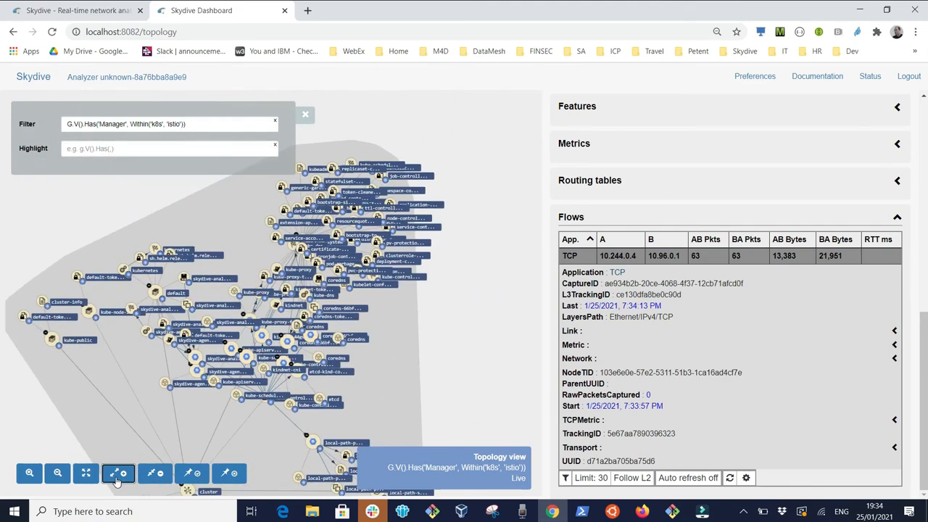
pyautogui.moveTo(155, 472)
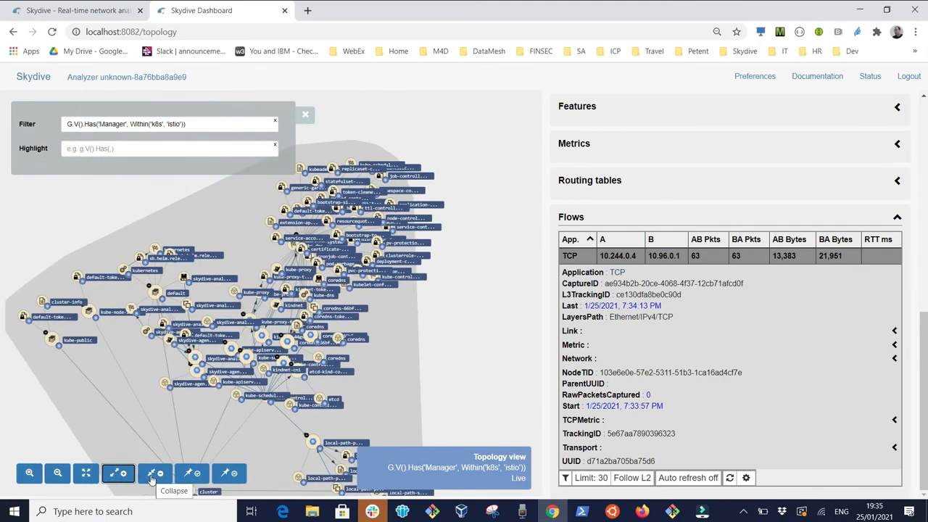
# - Collapse part of the expanded topology and fit the whole graph in view
pyautogui.click(155, 473)
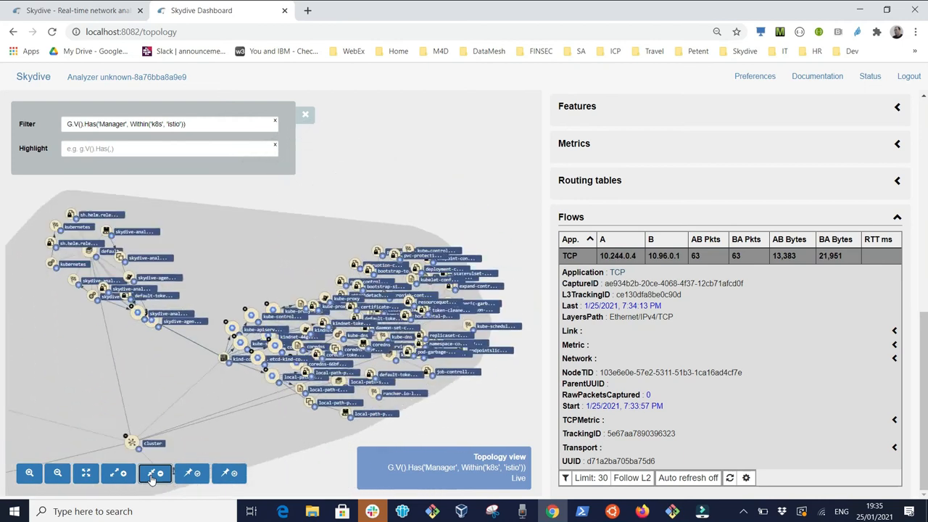
pyautogui.click(86, 473)
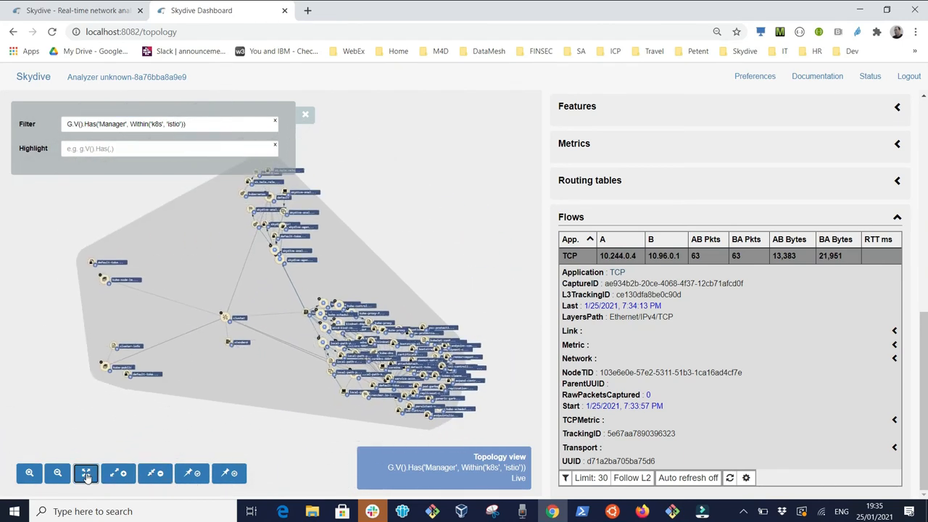
pyautogui.click(86, 473)
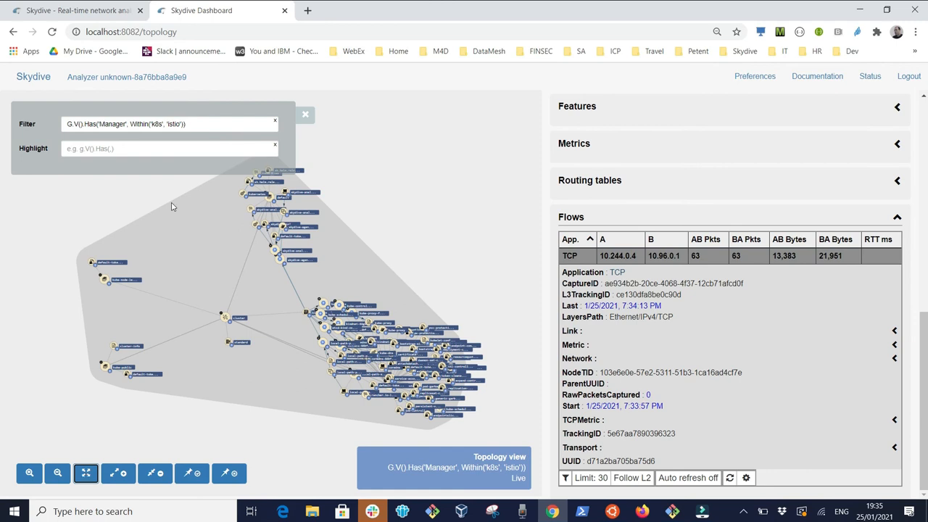
pyautogui.moveTo(109, 177)
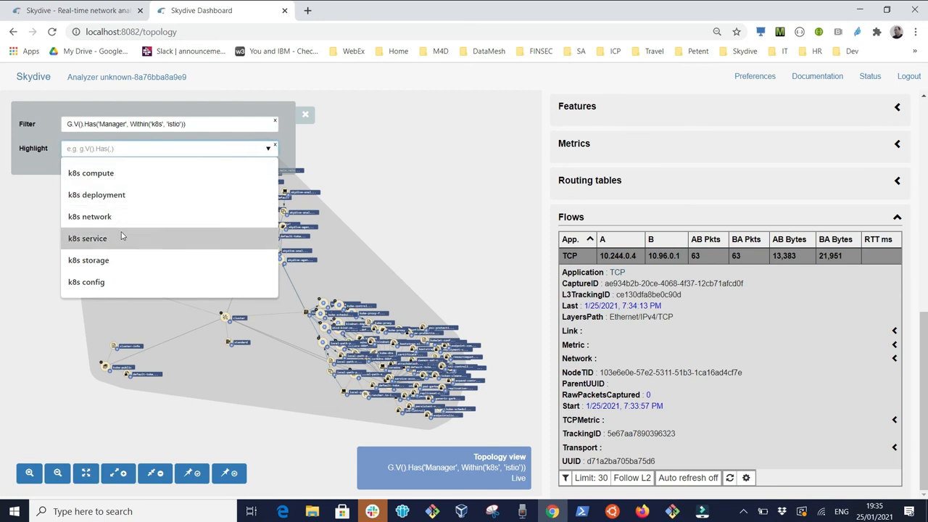
# - Highlight the Kubernetes storage objects with the 'k8s storage' preset
pyautogui.click(87, 238)
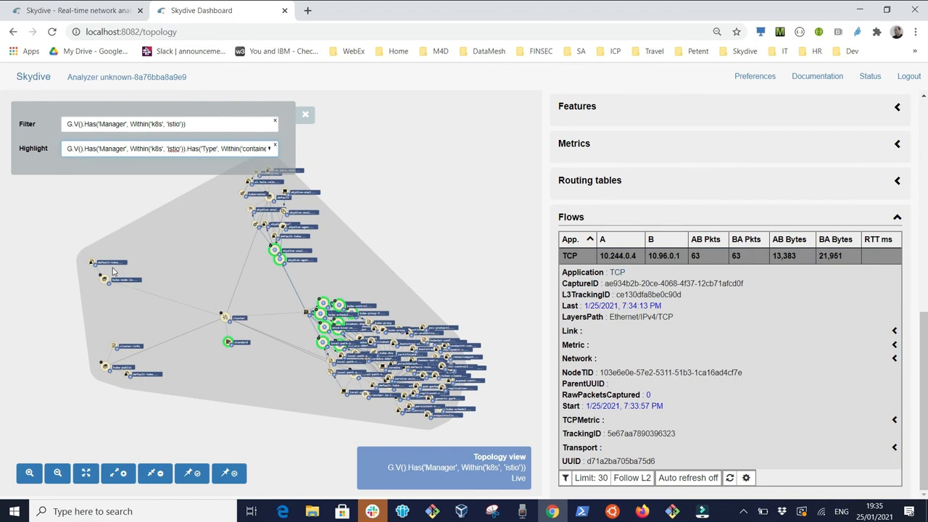
pyautogui.moveTo(255, 360)
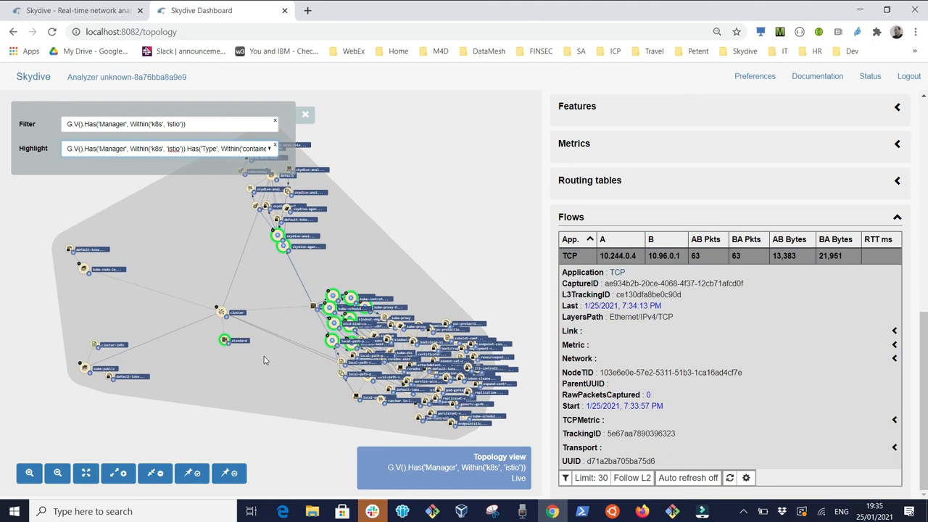
pyautogui.moveTo(259, 244)
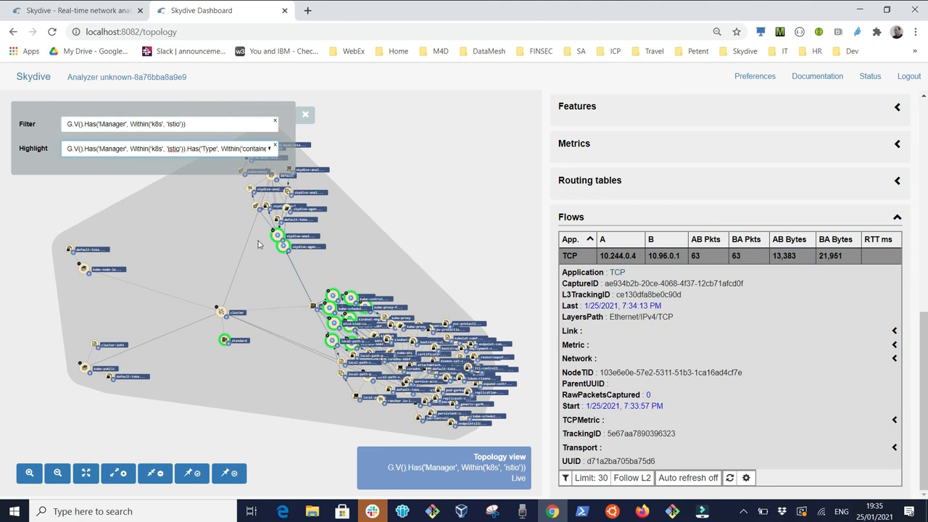
pyautogui.moveTo(232, 375)
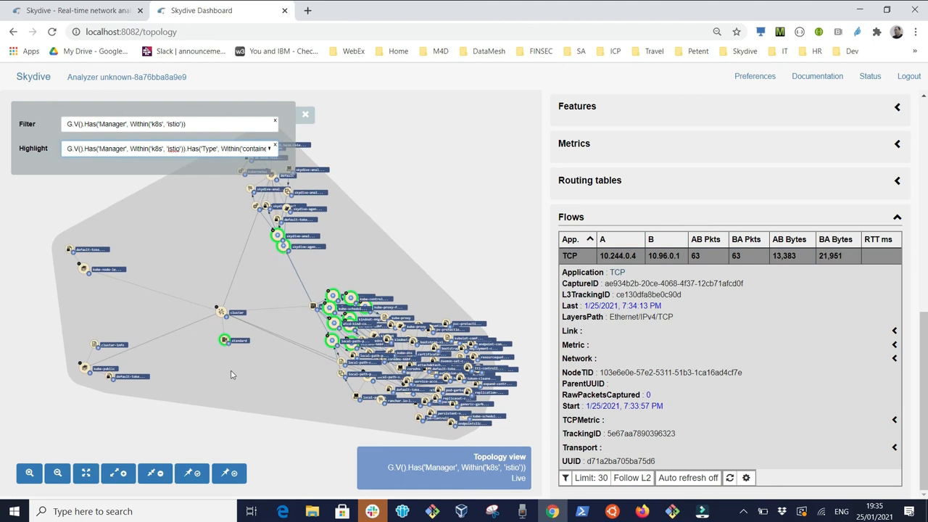